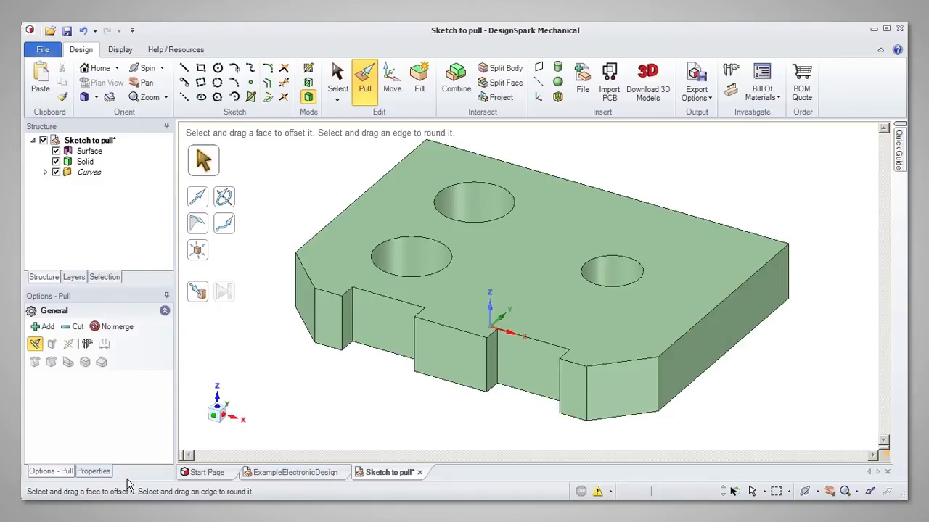
pyautogui.moveTo(357, 360)
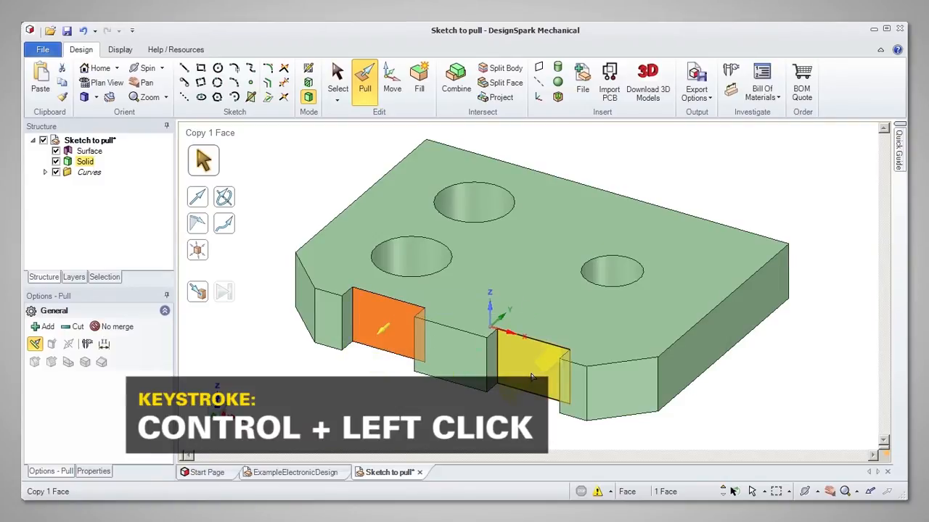
# - Pull the right end face with the Ruler option to a measured 3.52 mm offset
pyautogui.click(530, 374)
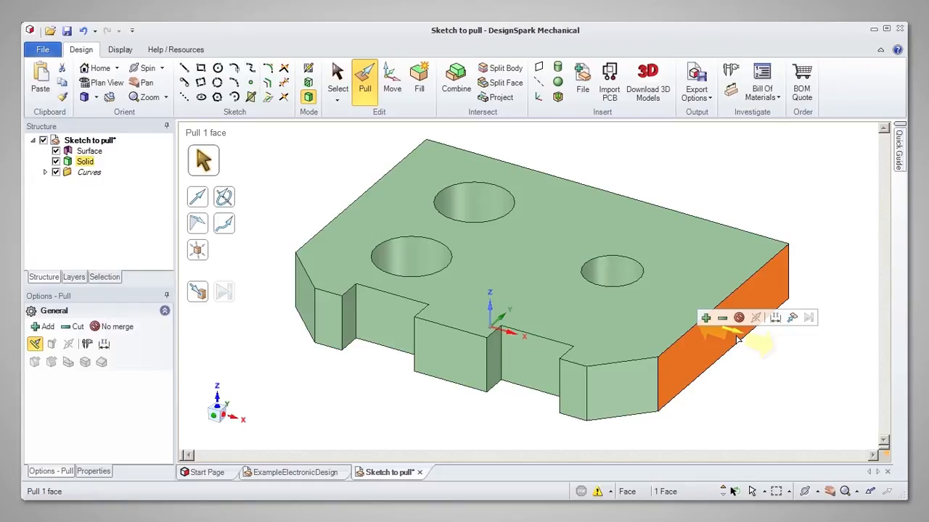
pyautogui.moveTo(775, 319)
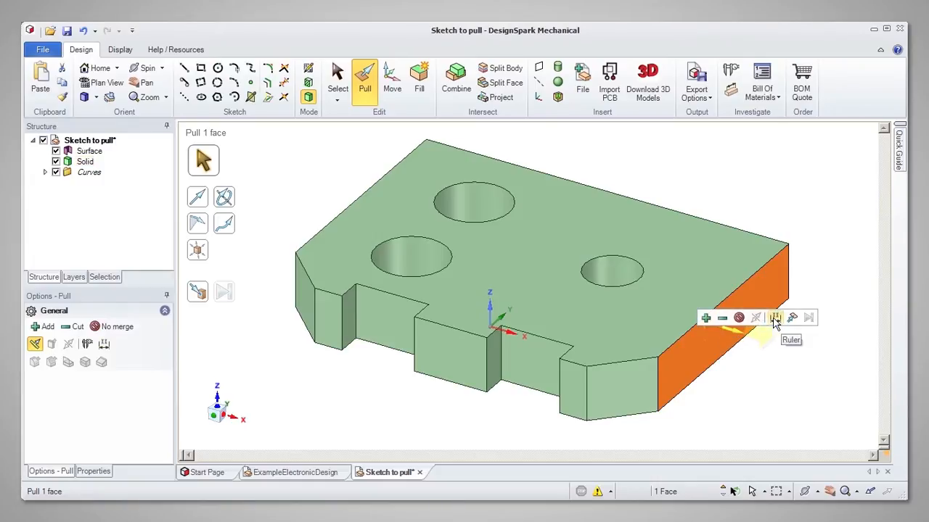
pyautogui.moveTo(784, 321)
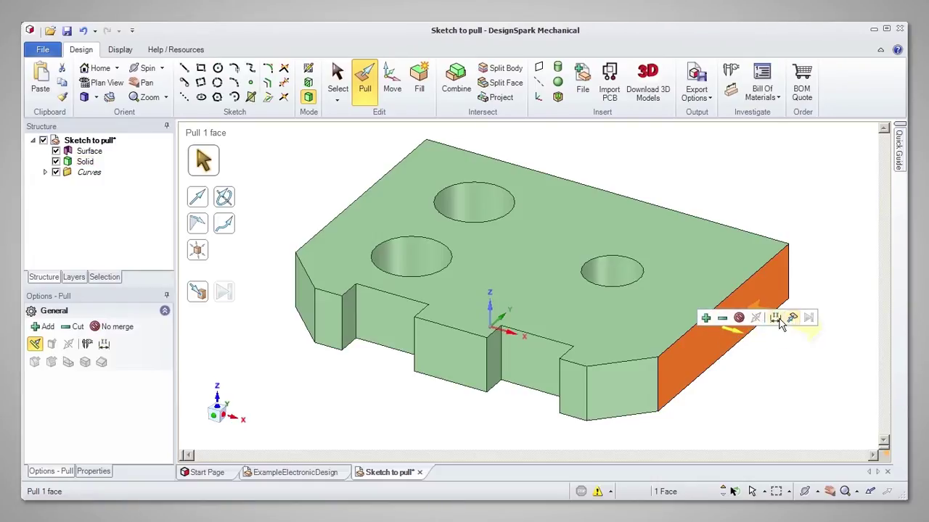
pyautogui.moveTo(775, 319)
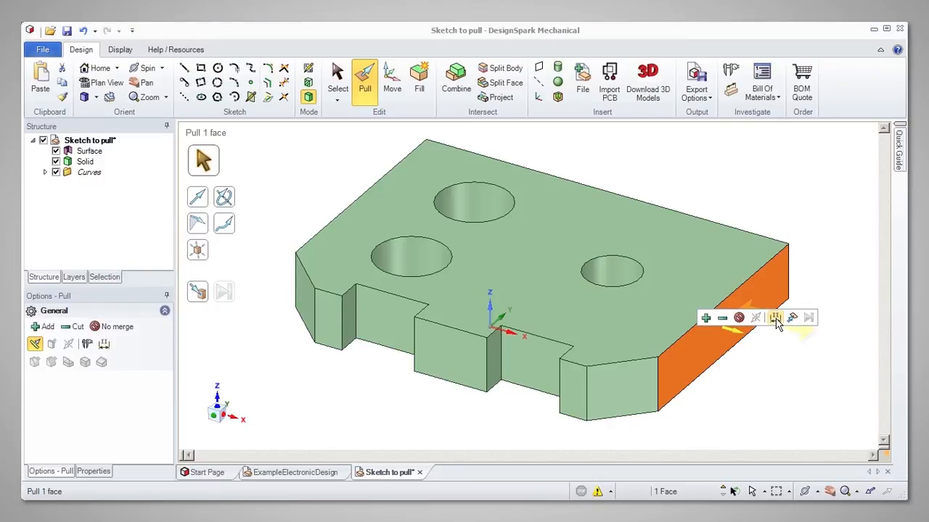
pyautogui.click(773, 318)
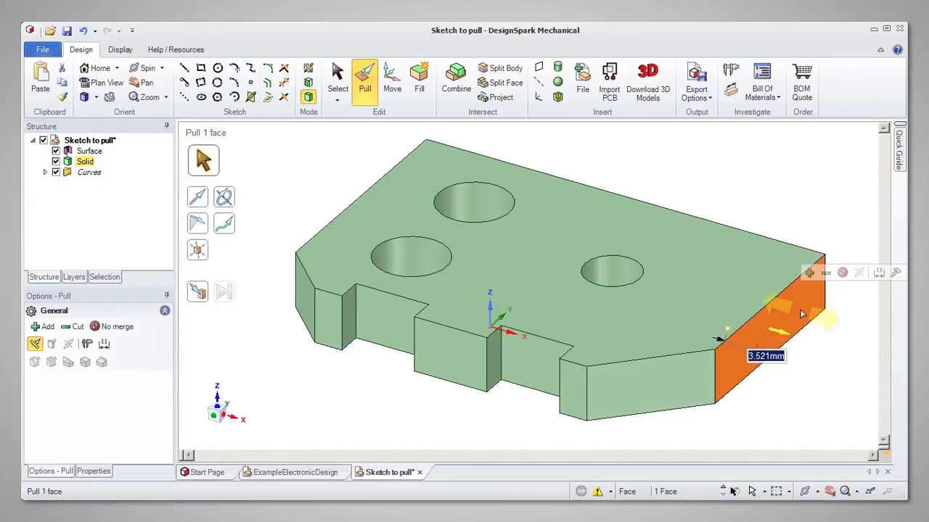
pyautogui.moveTo(894, 274)
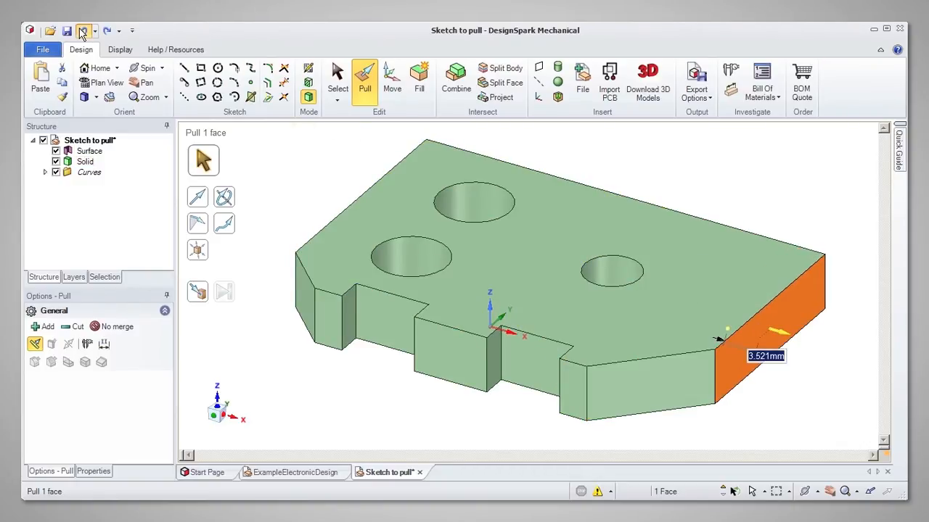
# - Cancel the end-face offset before widening the front notch by 2.25 mm
pyautogui.press('Escape')
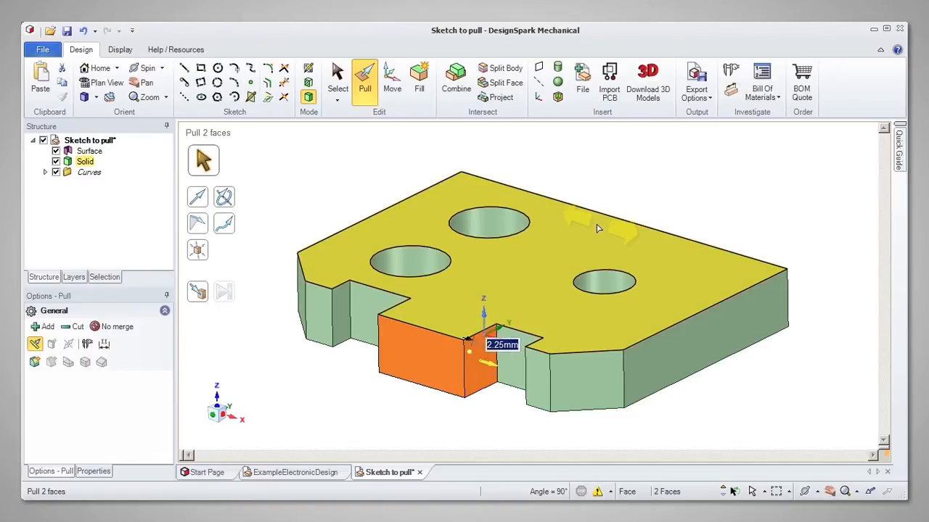
pyautogui.moveTo(627, 366)
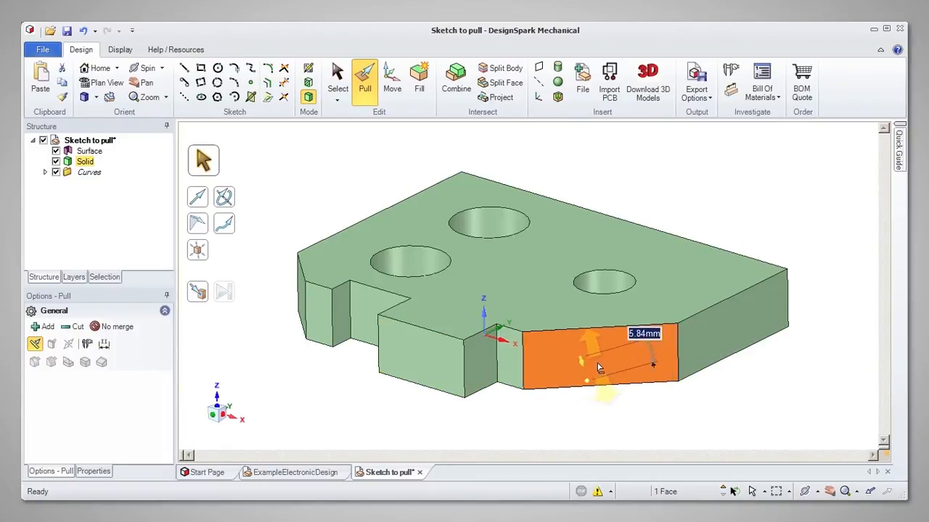
# - Drag the angled front face larger, back smaller, then adjust it together with its edges
pyautogui.moveTo(602, 363); pyautogui.dragTo(573, 291)
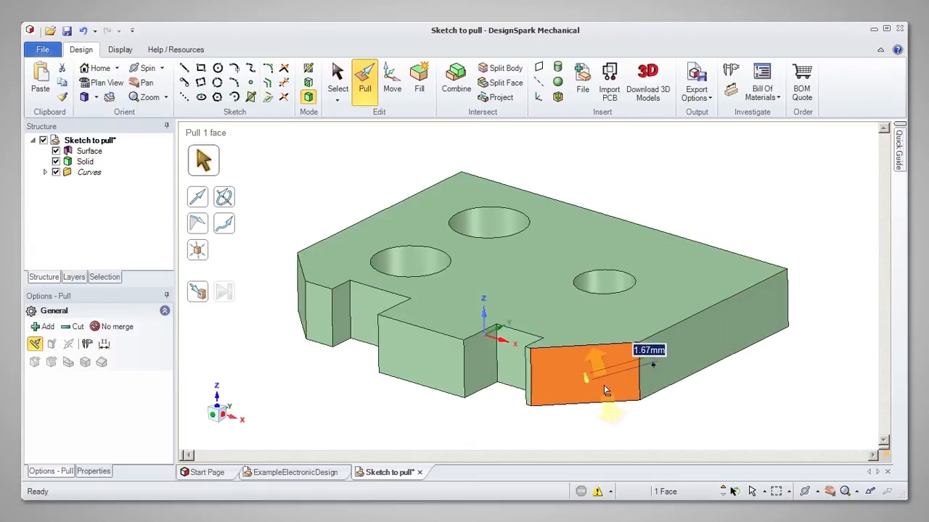
pyautogui.moveTo(607, 389); pyautogui.dragTo(609, 401)
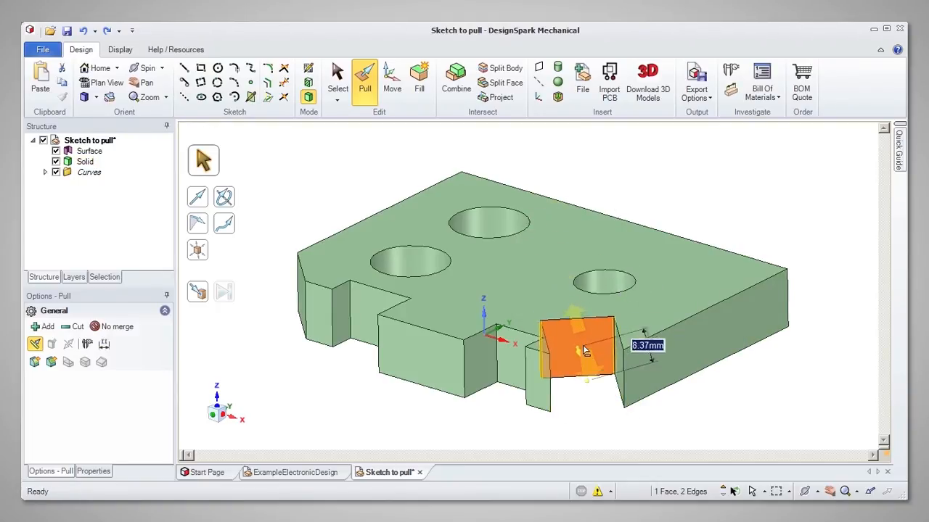
pyautogui.moveTo(583, 348); pyautogui.dragTo(587, 403)
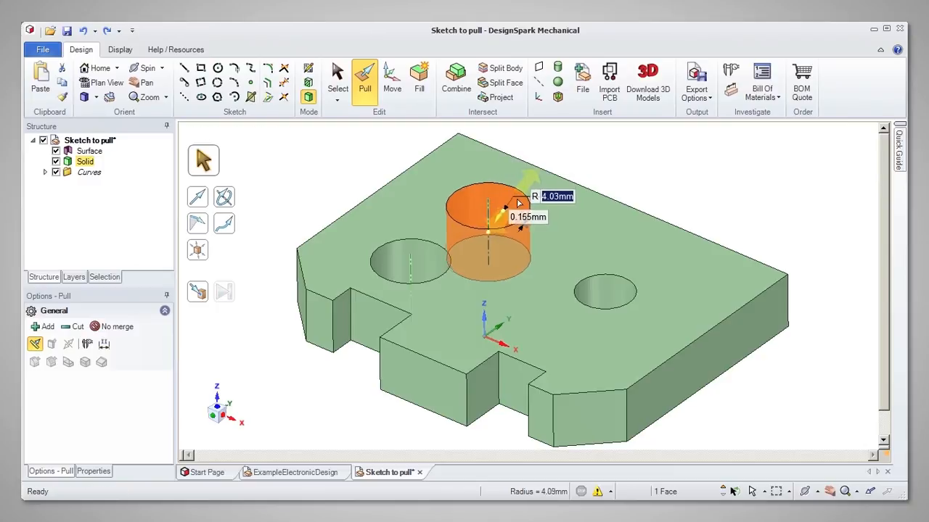
# - Stretch the large hole's cylindrical face sideways into an elongated slot
pyautogui.moveTo(520, 206); pyautogui.dragTo(537, 202)
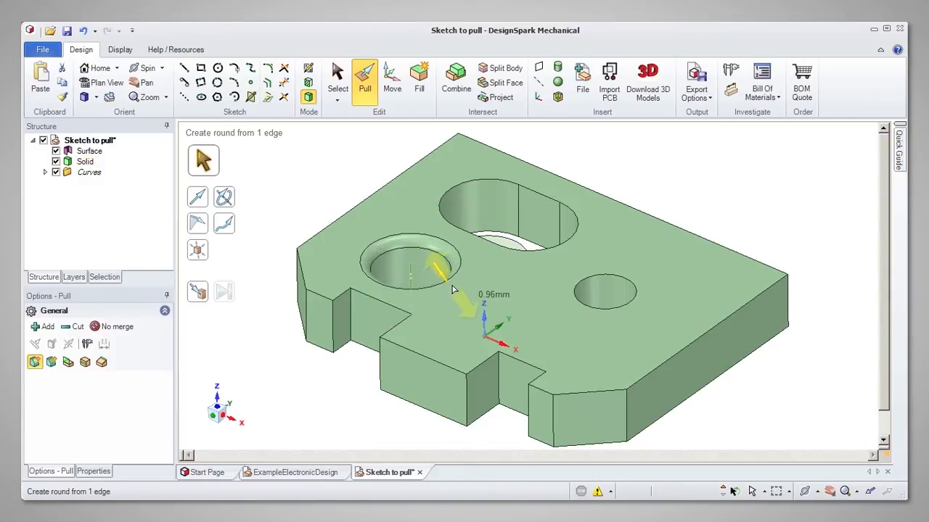
# - Round the left hole's top edge, trying a chamfer and returning to a round
pyautogui.click(409, 261)
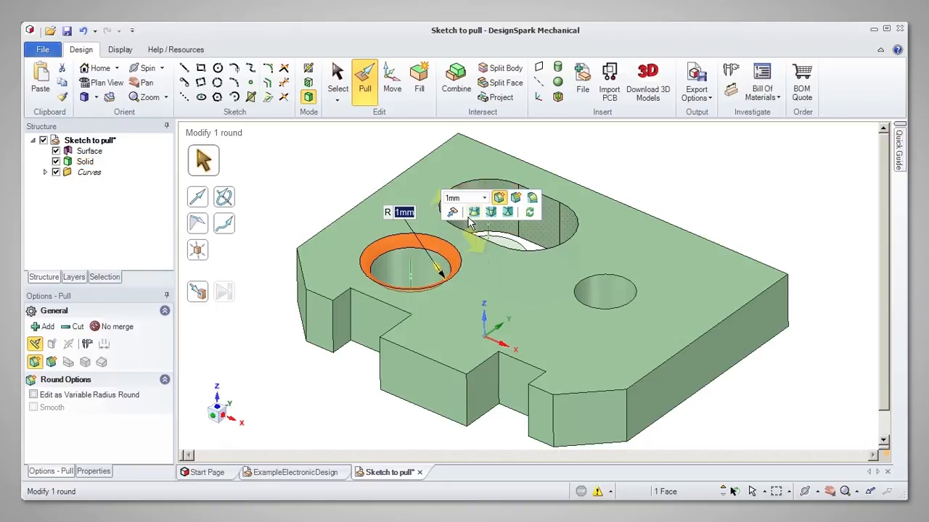
pyautogui.moveTo(500, 197)
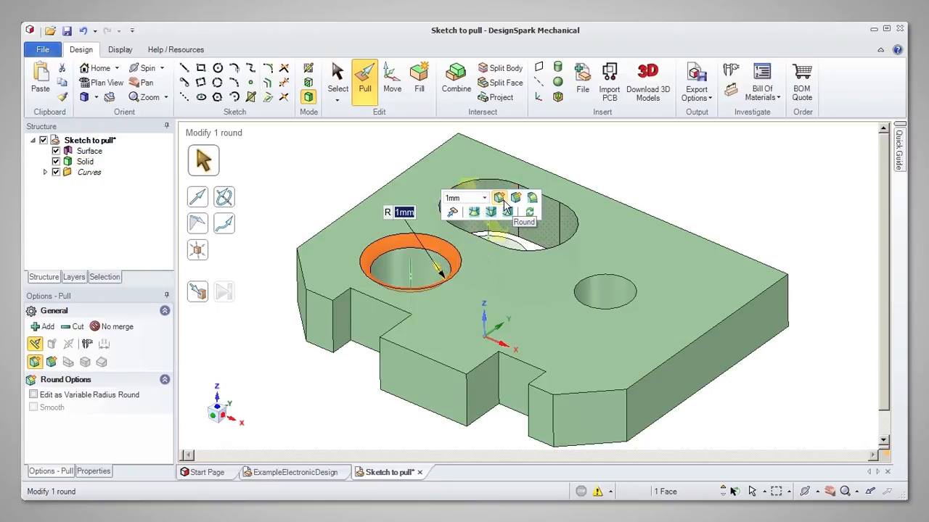
pyautogui.moveTo(514, 201)
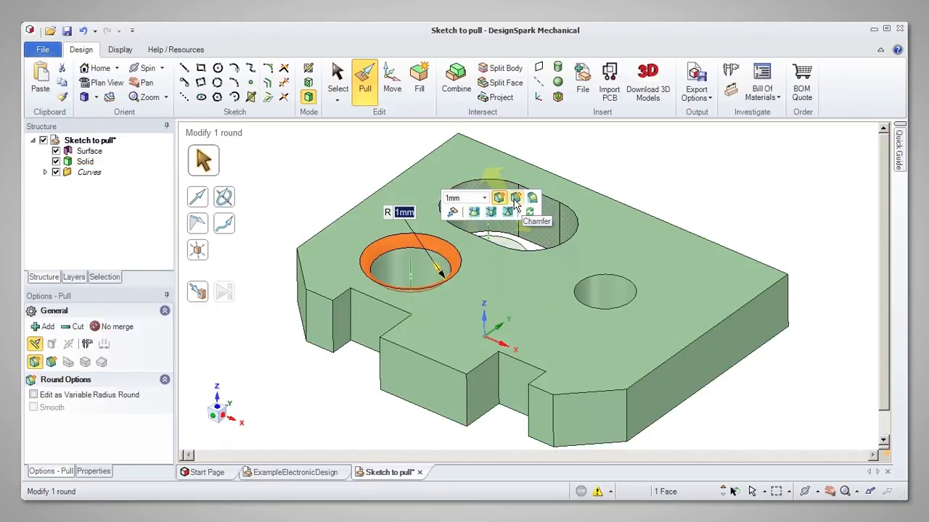
pyautogui.click(514, 197)
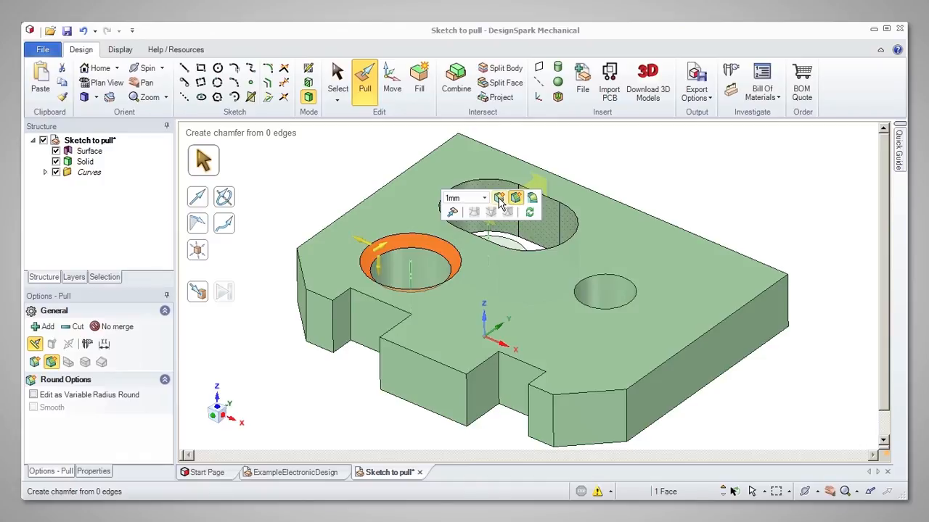
pyautogui.click(499, 197)
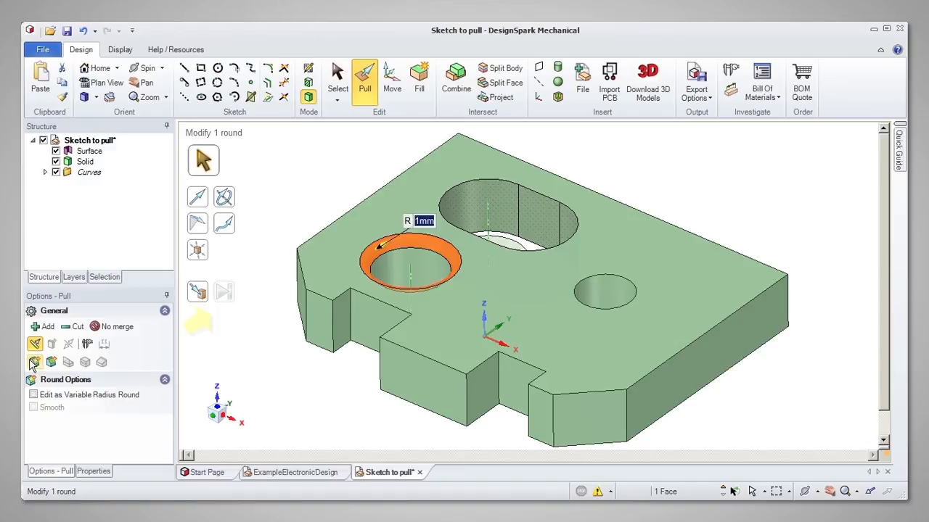
# - Toggle chamfer/round again, keep a constant-radius 1 mm round, and select the small right hole
pyautogui.click(51, 363)
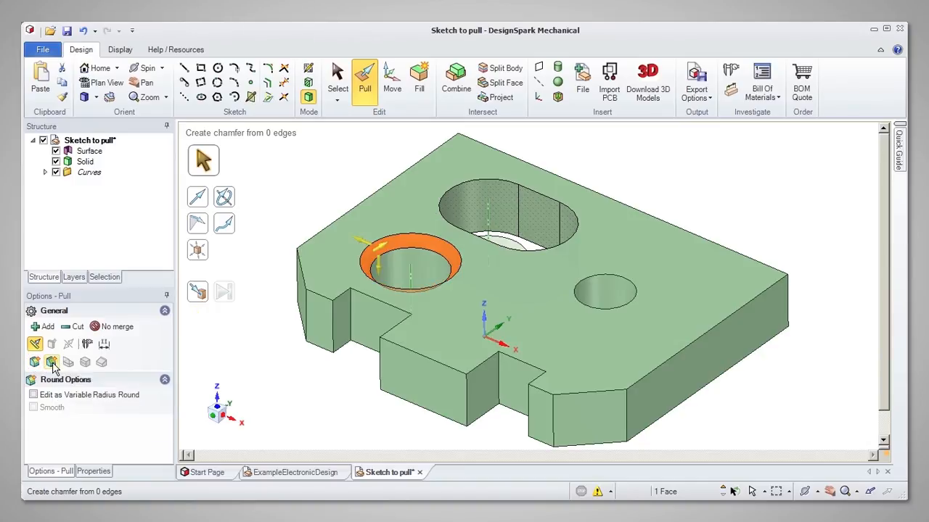
pyautogui.click(52, 363)
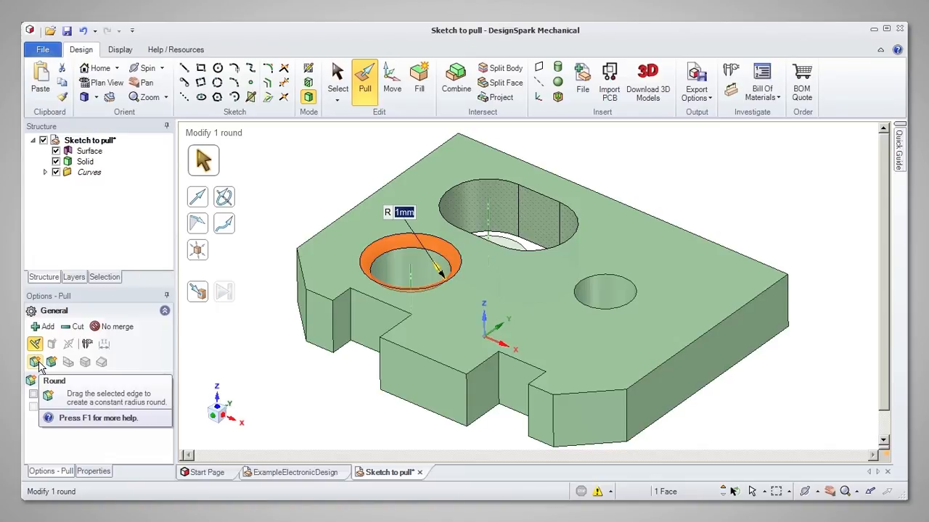
pyautogui.click(51, 362)
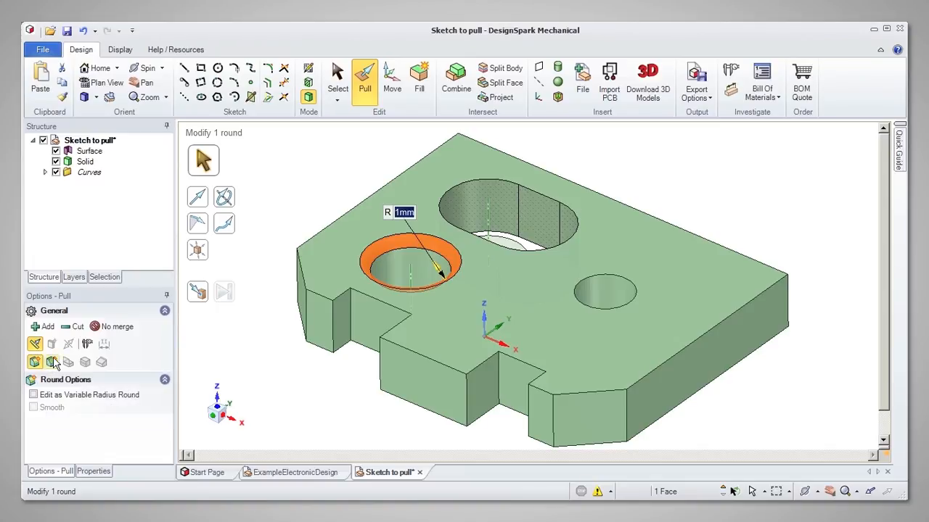
pyautogui.click(592, 290)
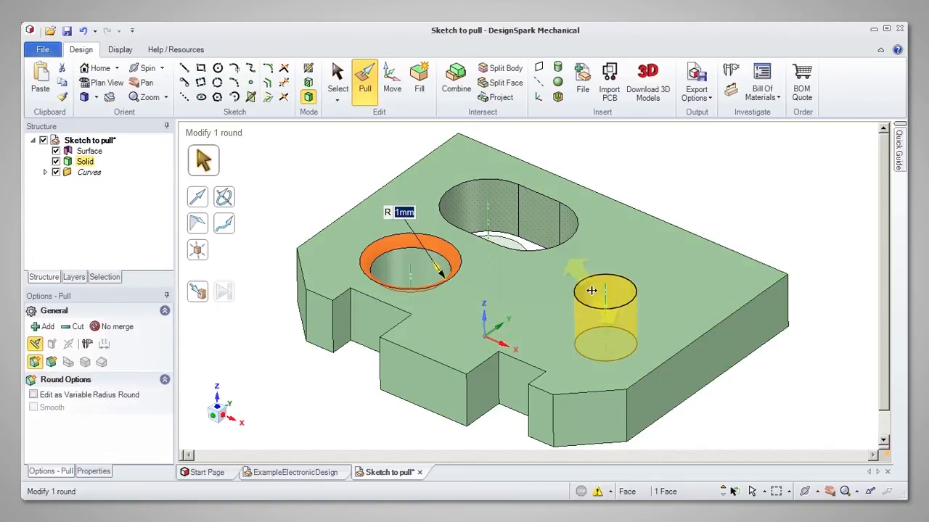